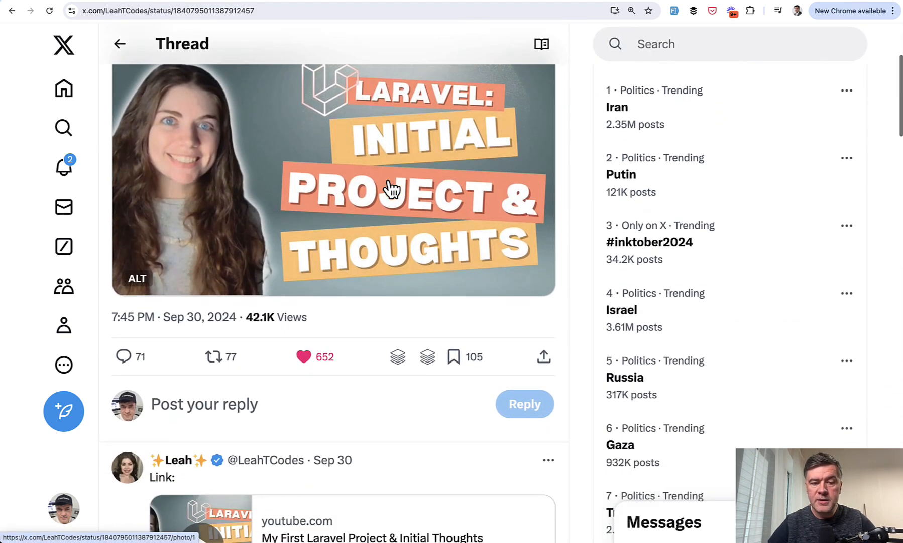
Scroll through the first-Laravel-video thread and the congratulating quote post's replies.
scroll("down", 3)
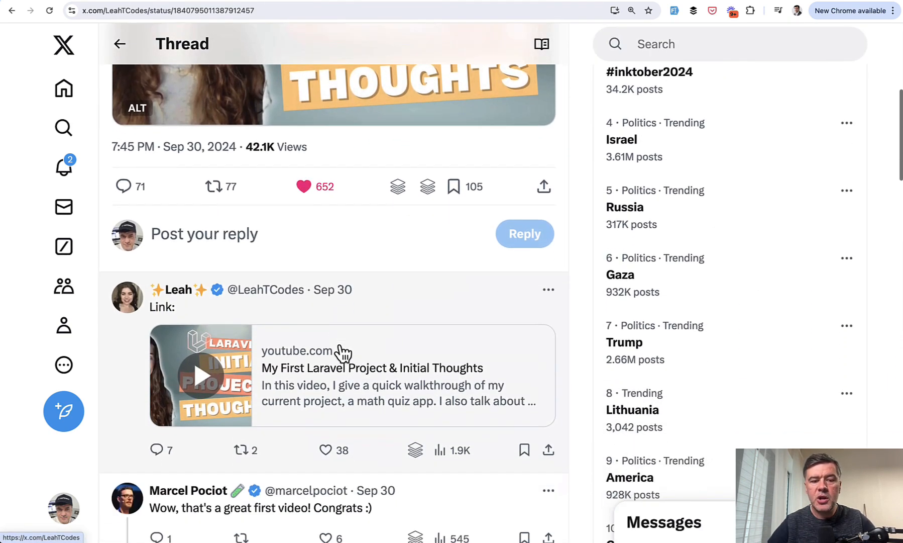
scroll("down", 3)
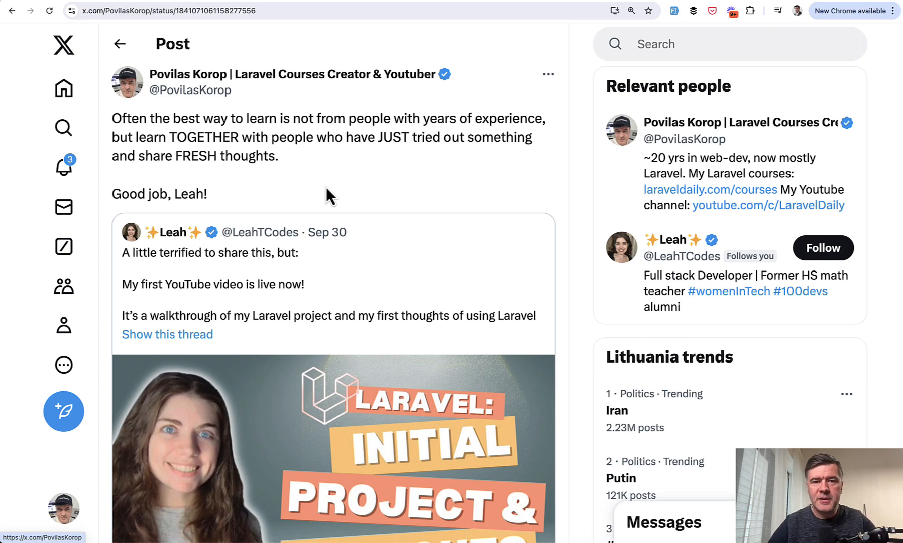
scroll("down", 3)
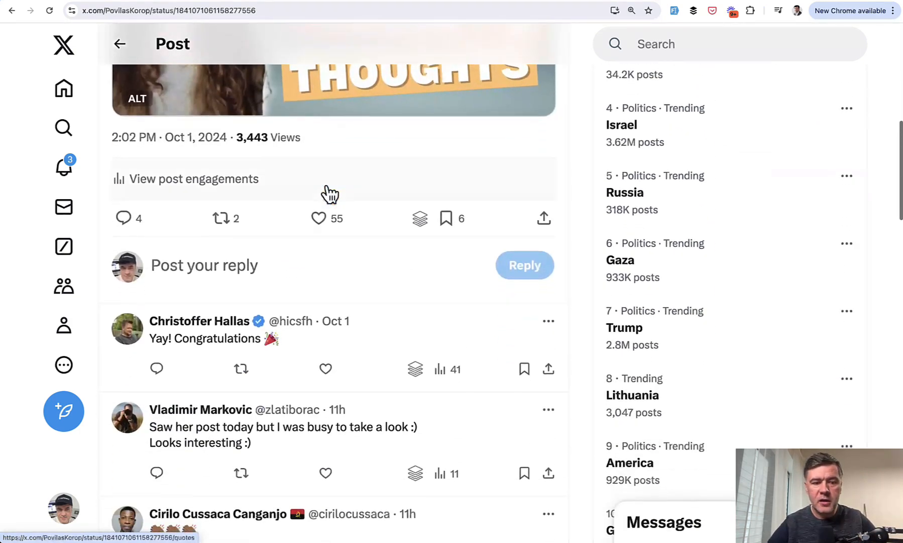
scroll("down", 3)
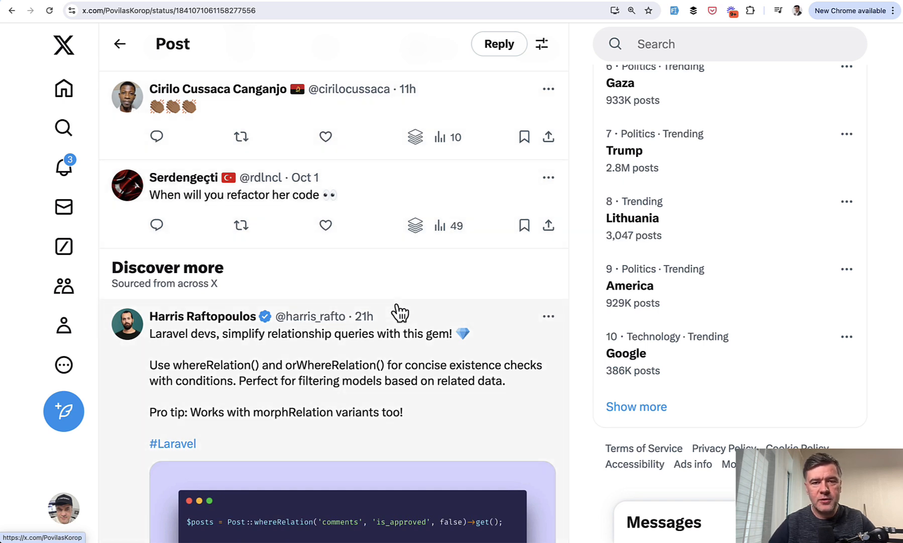
mouse_move(301, 251)
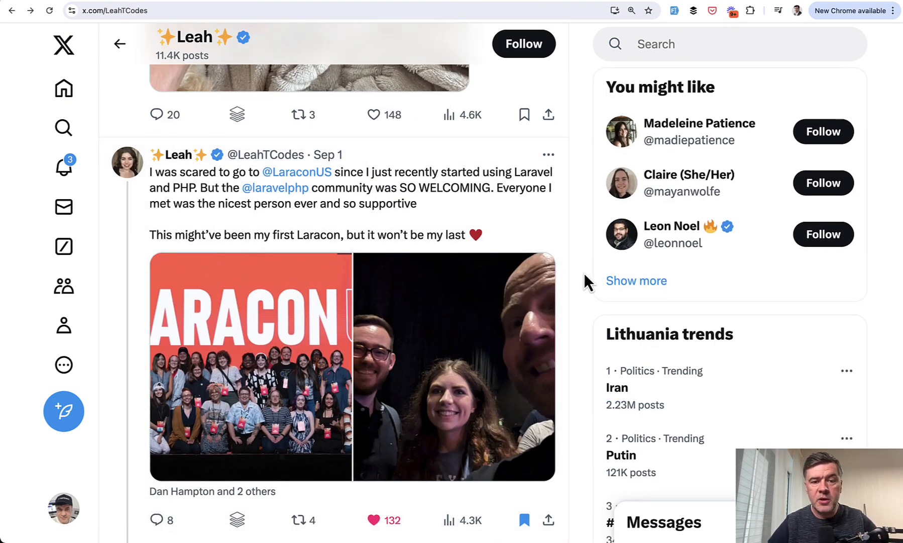
Scroll the author's profile down to her post about attending her first Laracon.
scroll("down", 3)
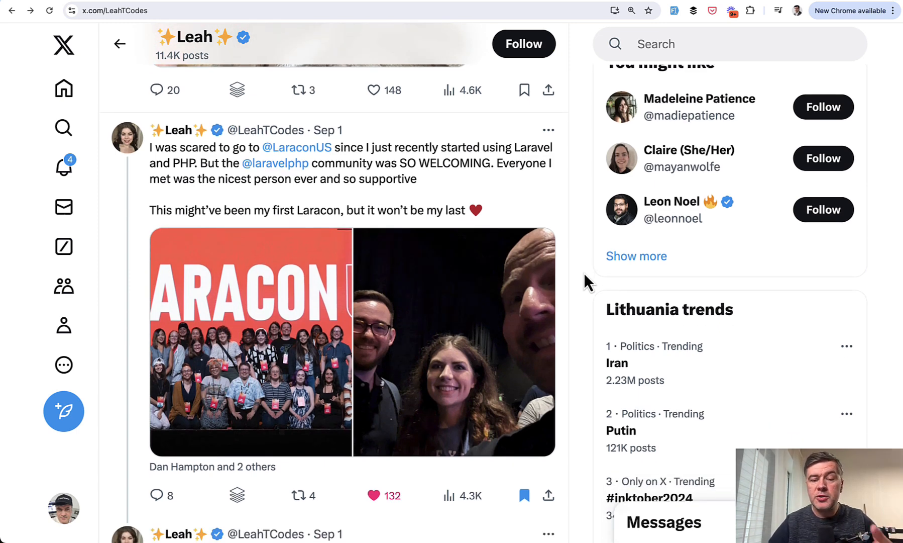
mouse_move(559, 337)
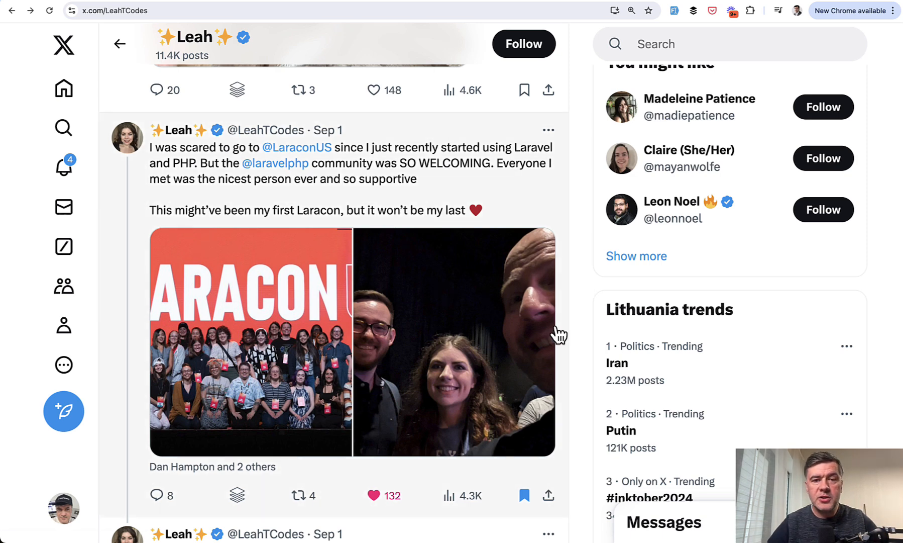
mouse_move(542, 323)
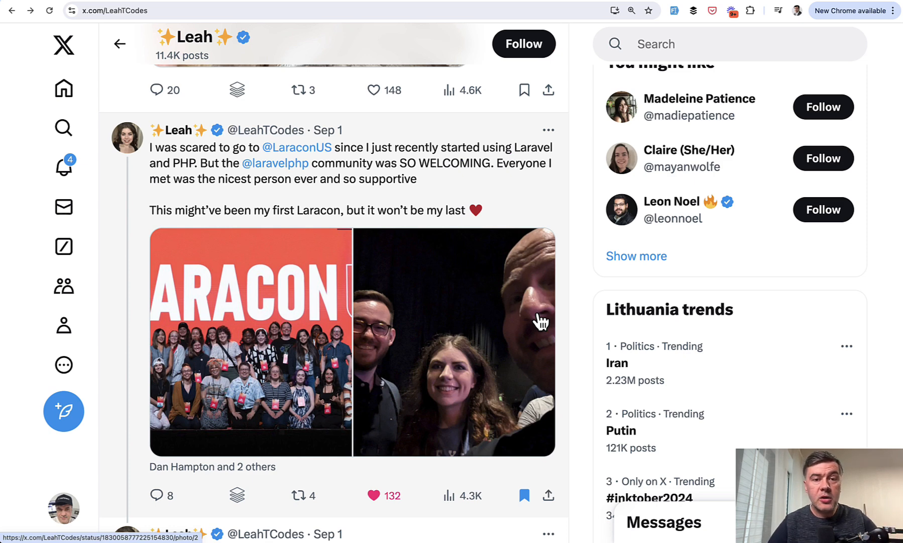
mouse_move(457, 155)
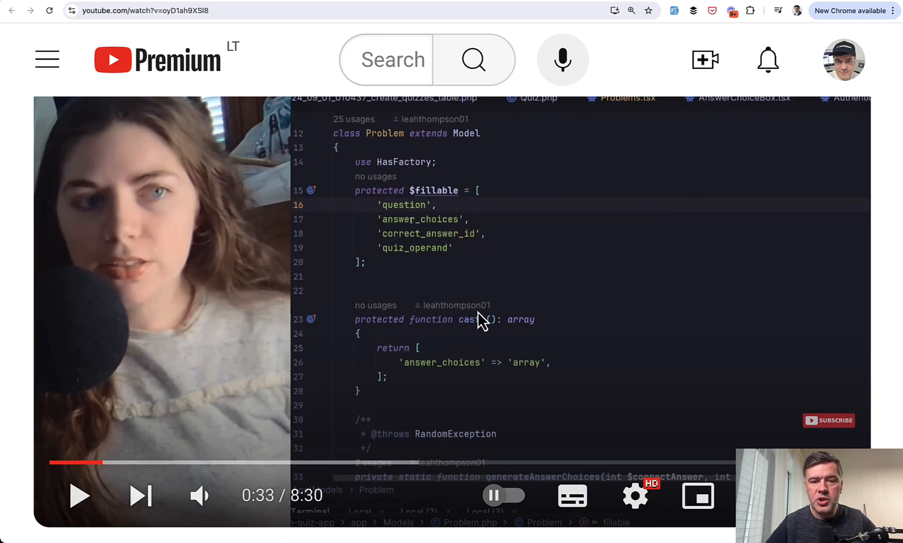
mouse_move(530, 243)
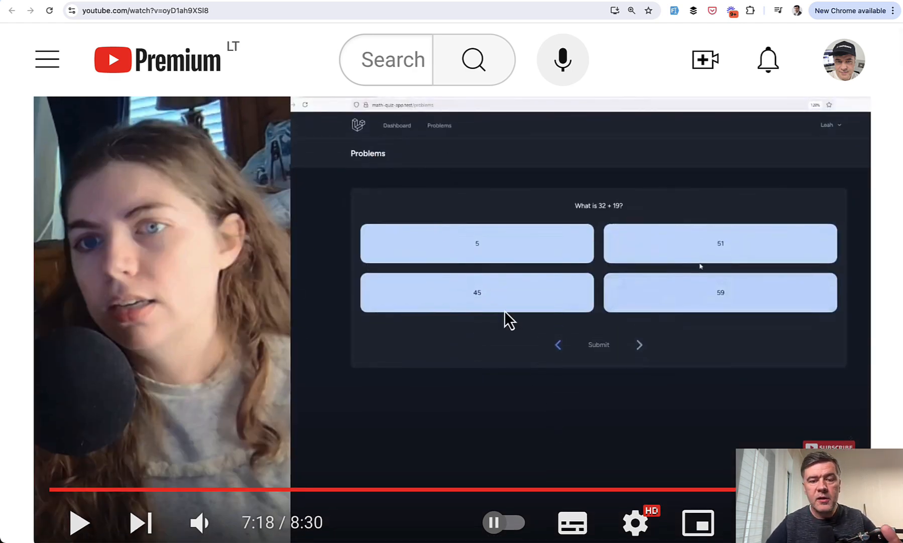
mouse_move(518, 441)
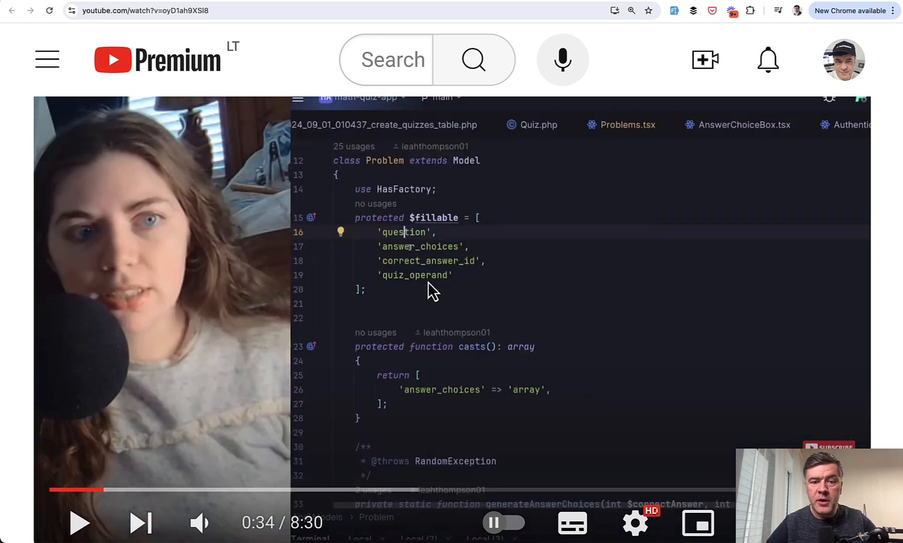
mouse_move(389, 429)
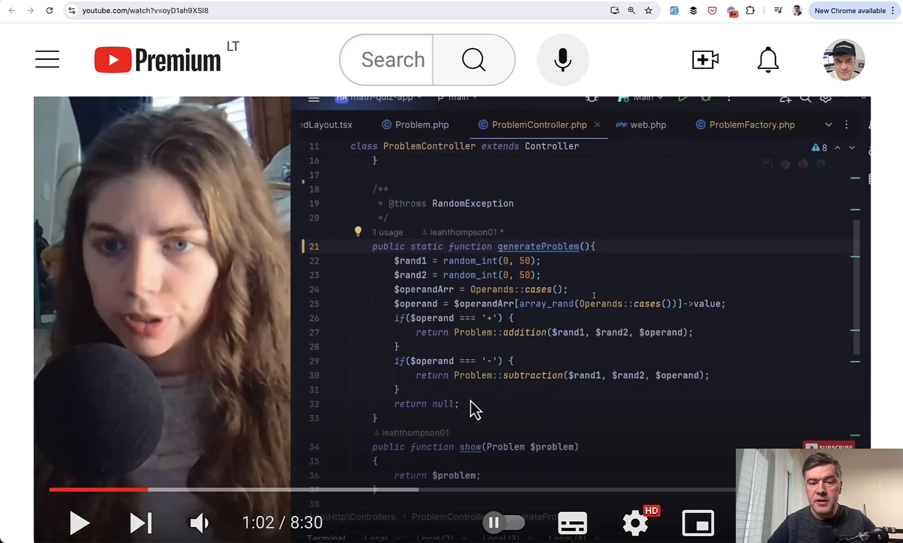
mouse_move(452, 260)
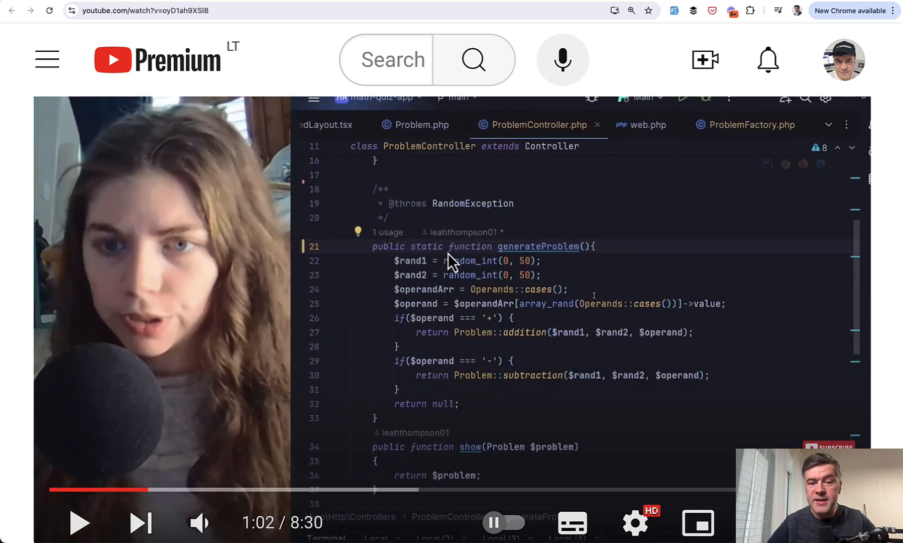
mouse_move(609, 278)
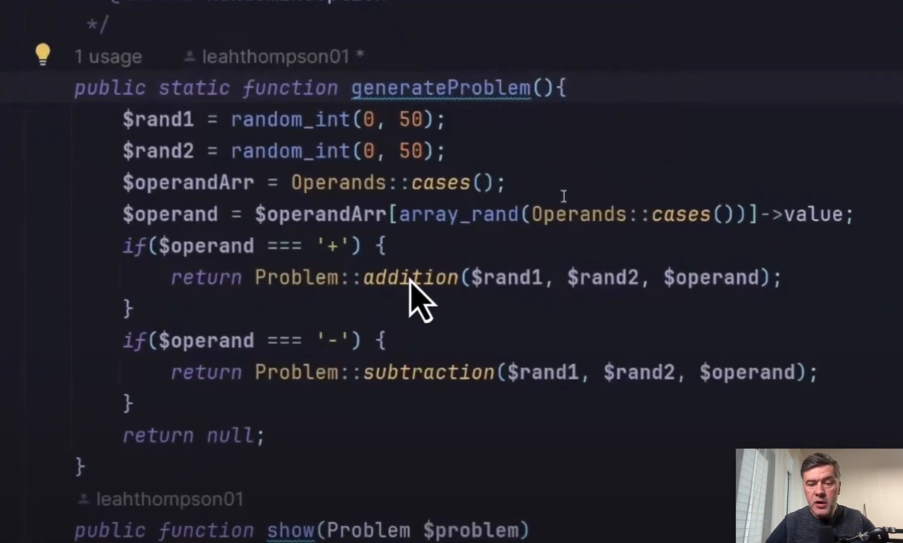
mouse_move(282, 339)
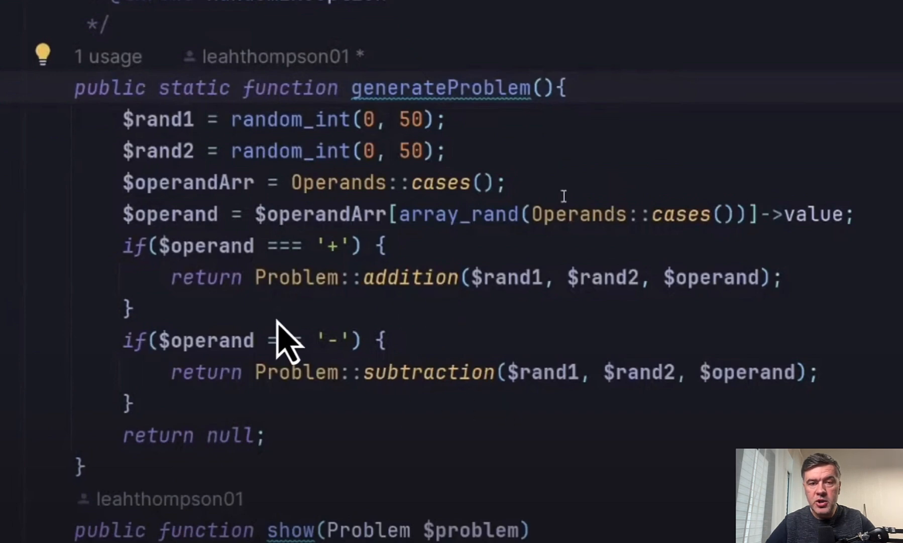
mouse_move(427, 339)
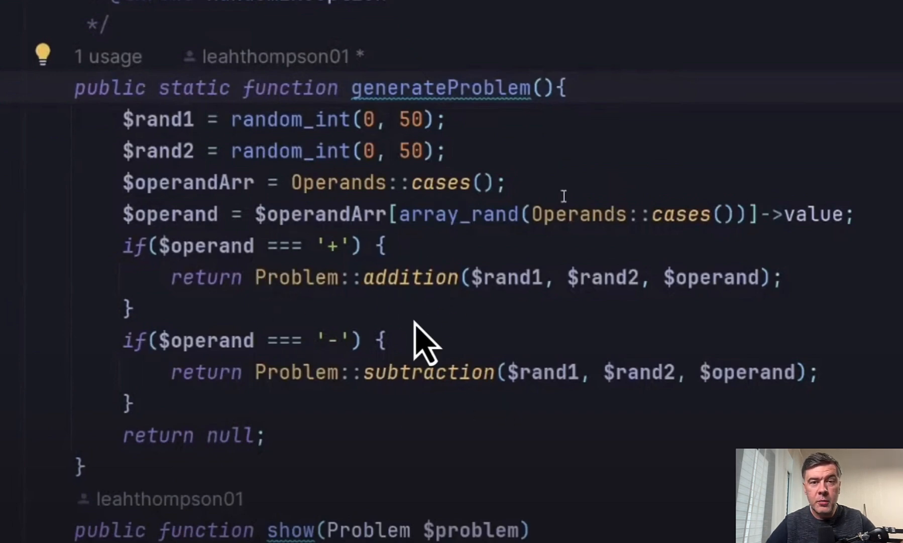
mouse_move(458, 366)
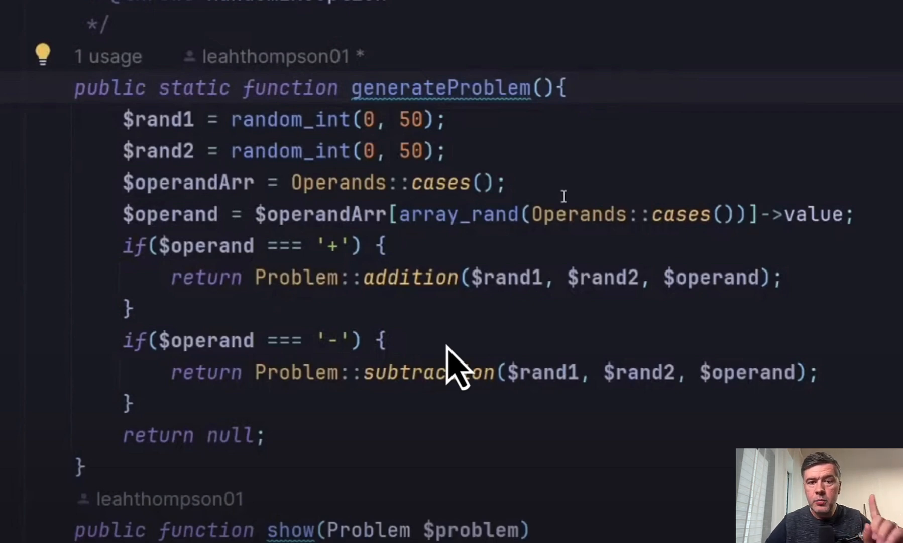
mouse_move(475, 149)
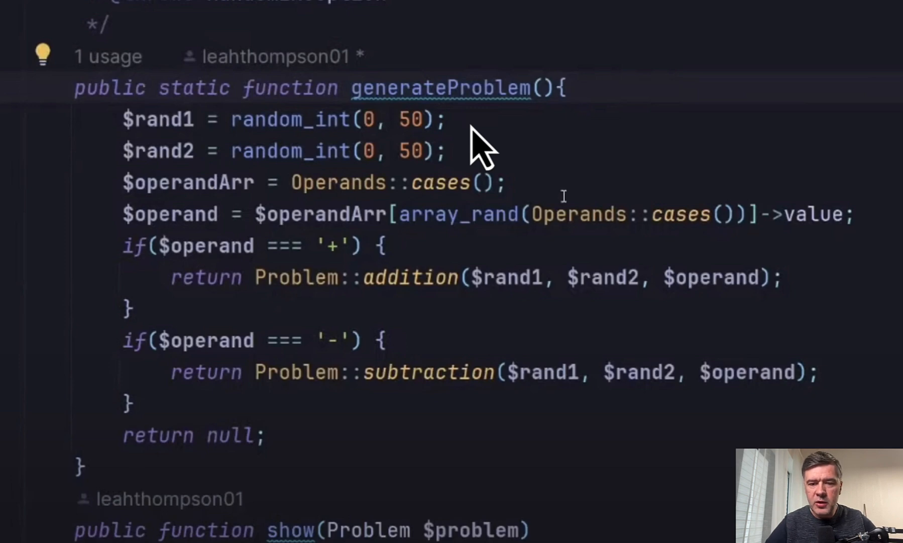
mouse_move(556, 349)
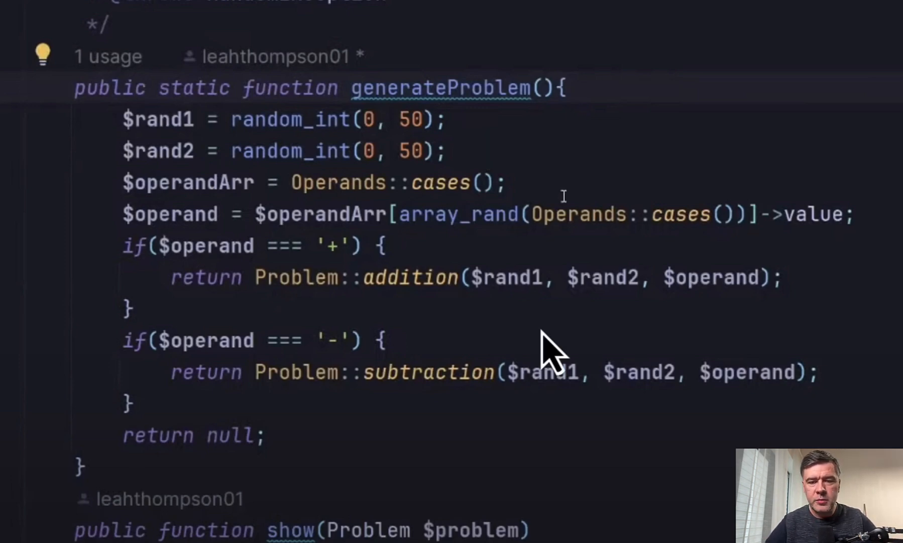
mouse_move(507, 32)
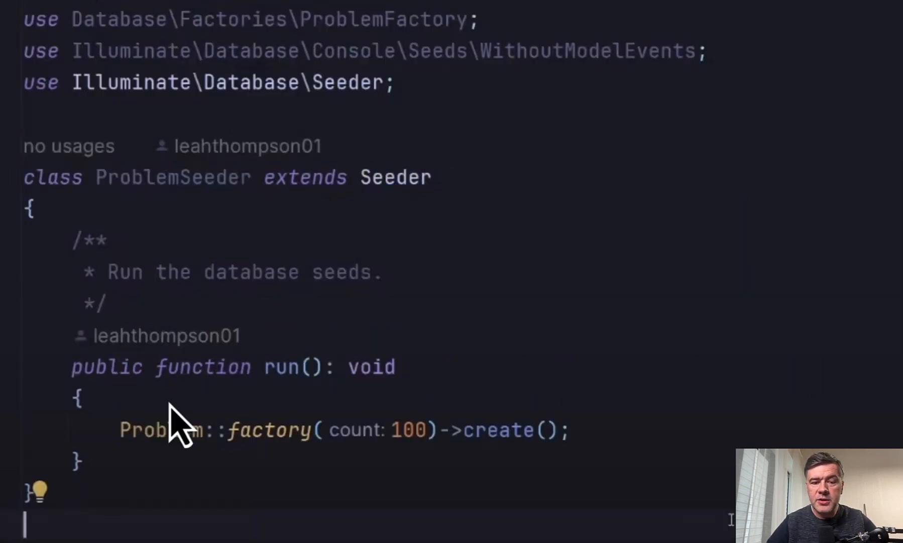
mouse_move(127, 527)
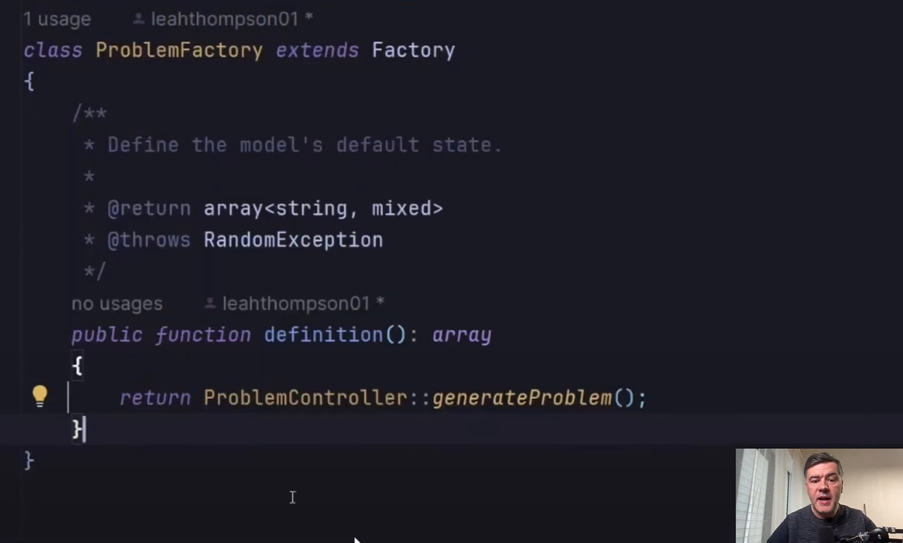
mouse_move(573, 461)
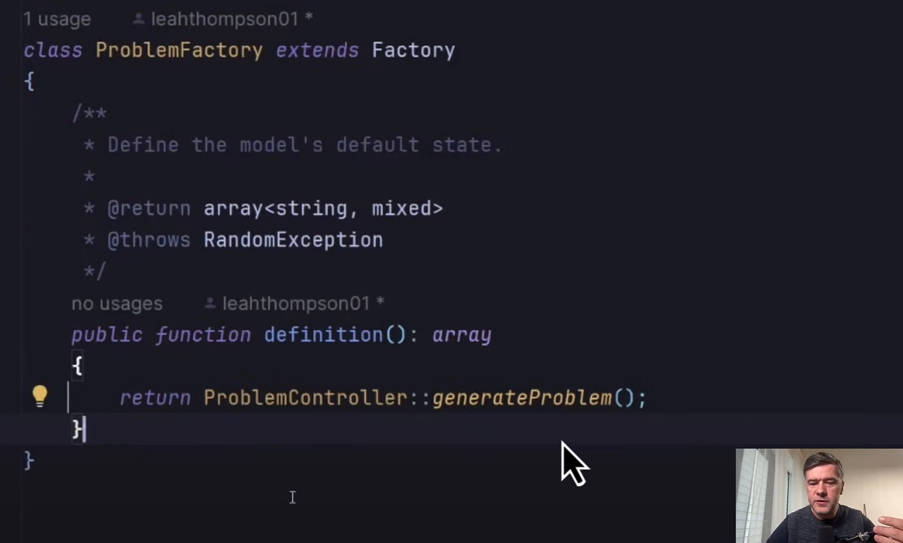
mouse_move(619, 337)
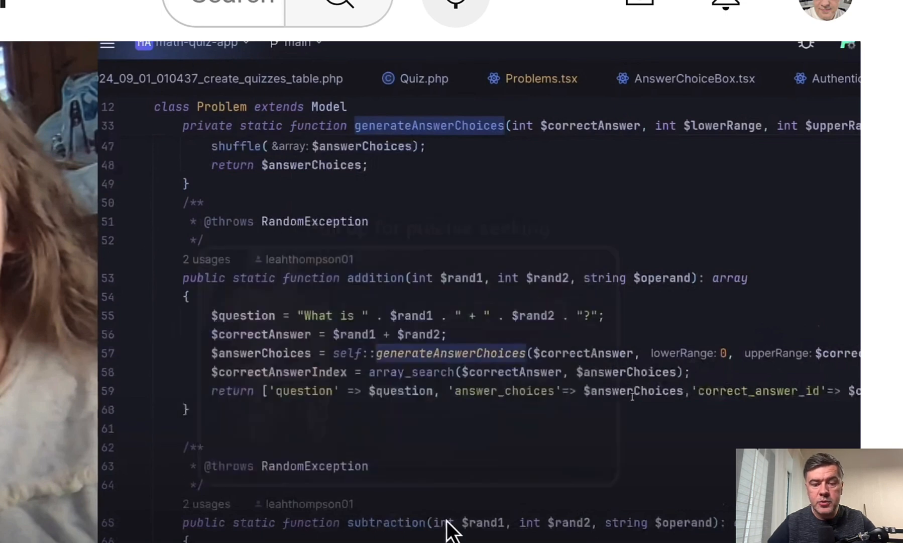
mouse_move(481, 401)
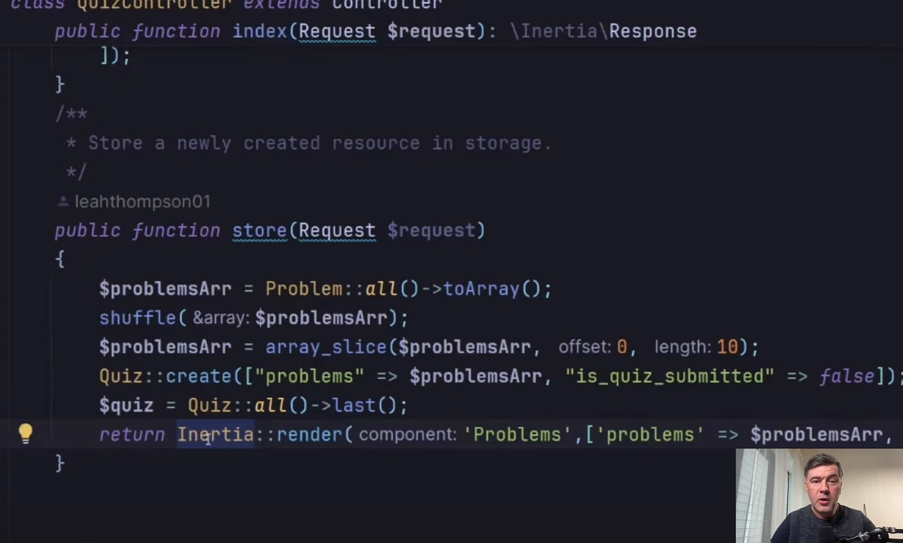
scroll("down", 3)
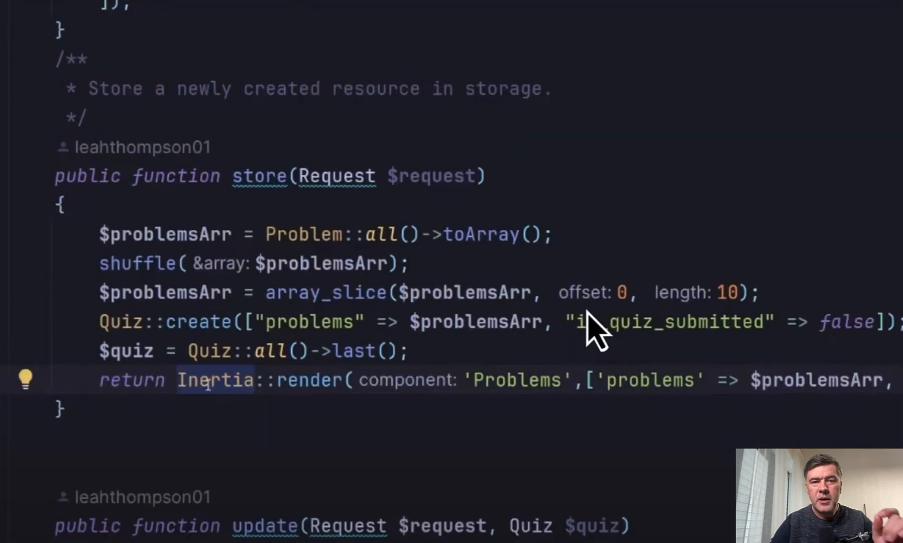
mouse_move(216, 248)
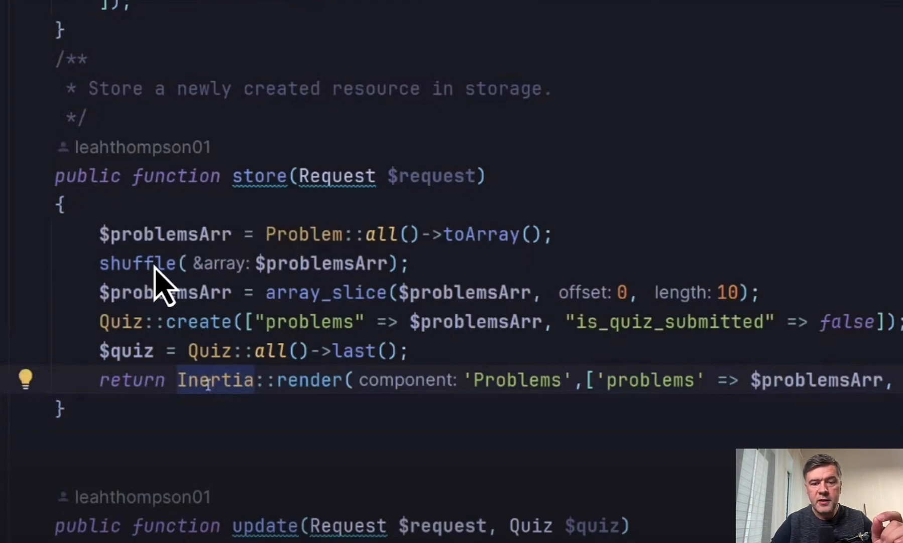
mouse_move(478, 314)
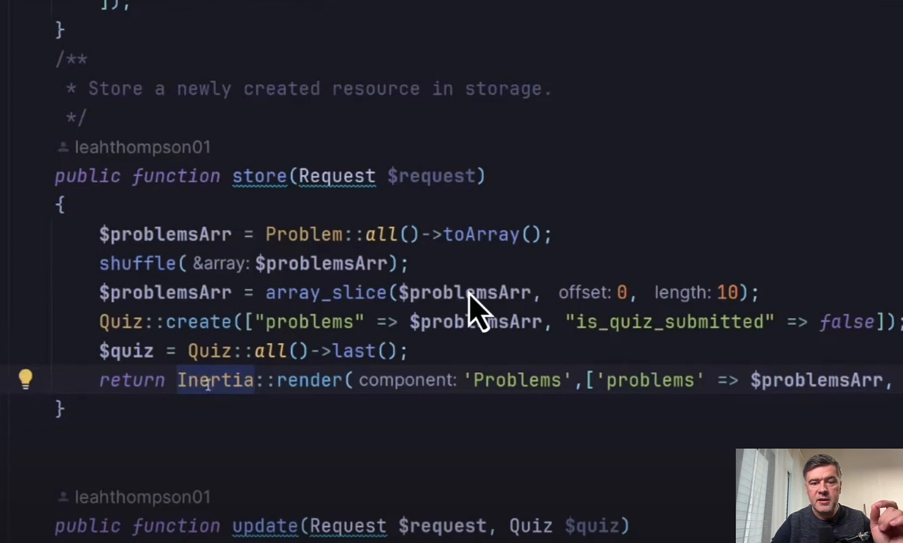
mouse_move(784, 322)
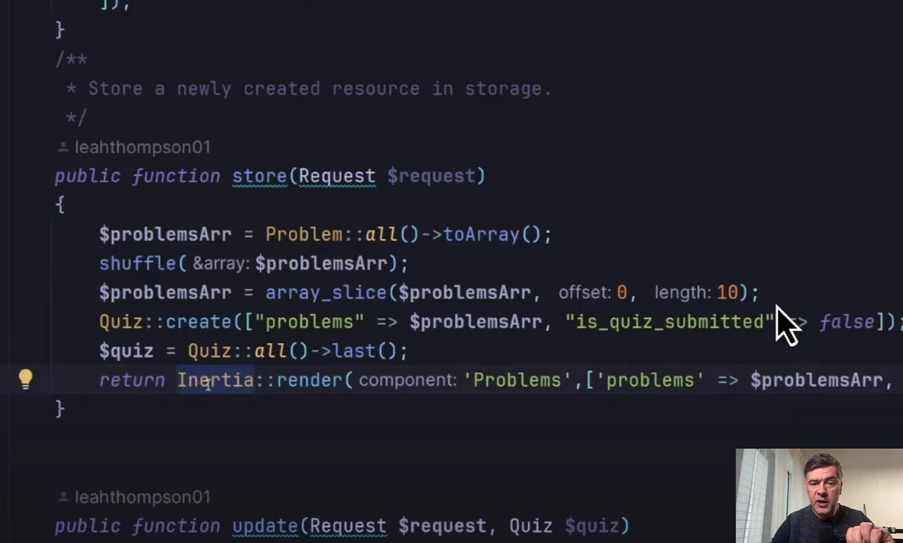
mouse_move(167, 230)
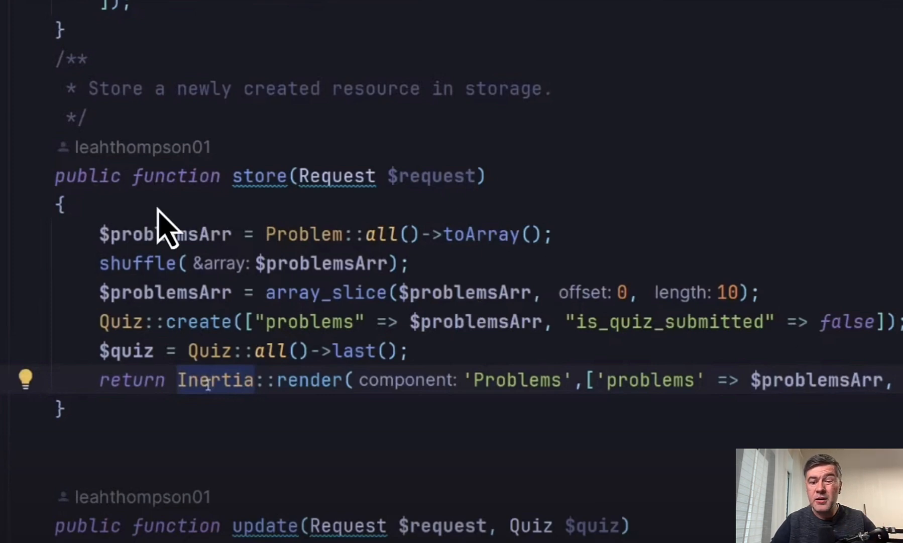
mouse_move(256, 283)
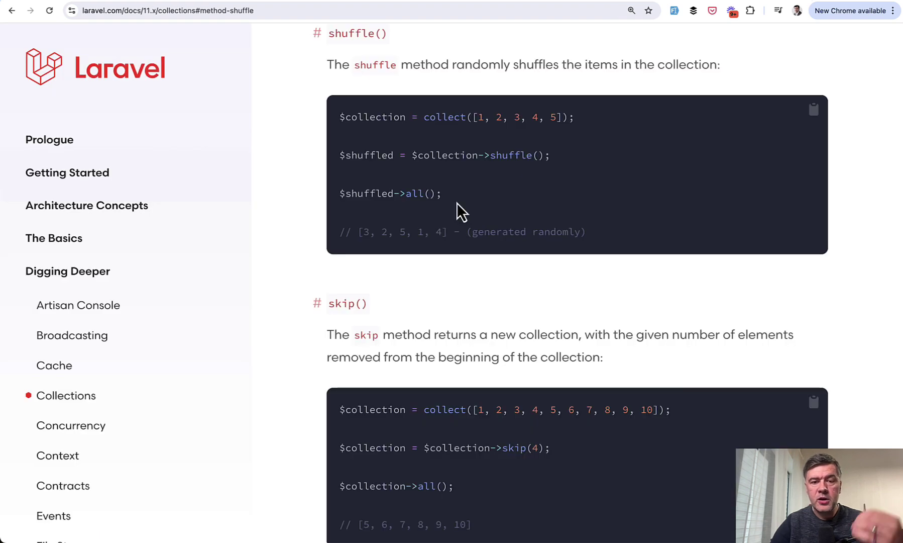
mouse_move(586, 5)
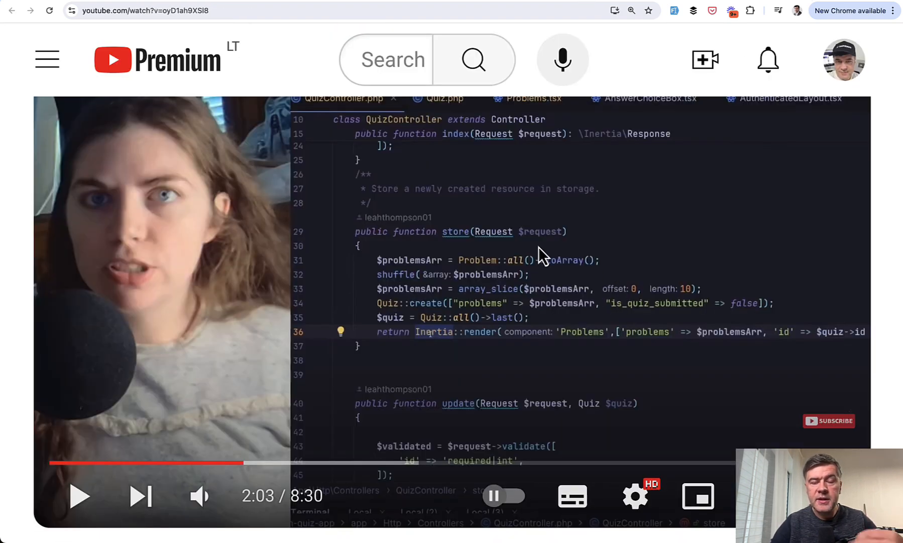
left_click(145, 10)
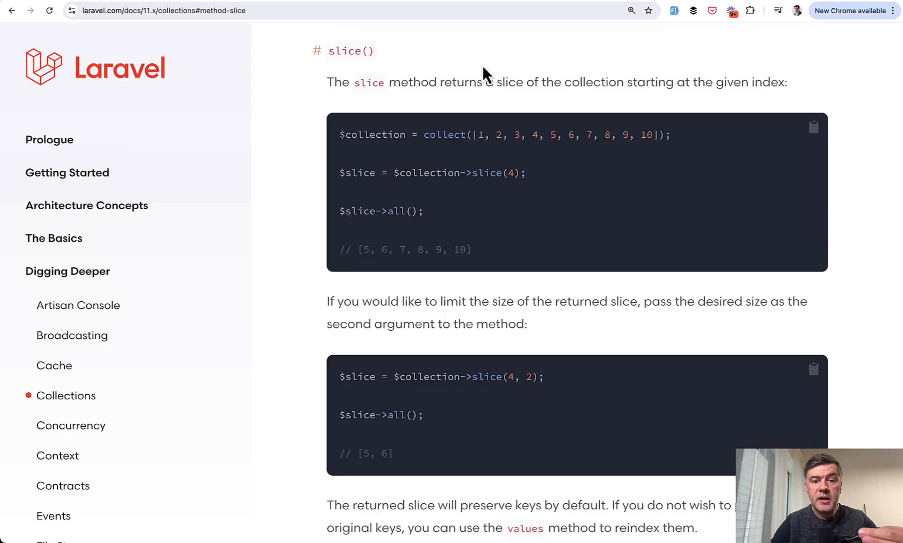
mouse_move(601, 37)
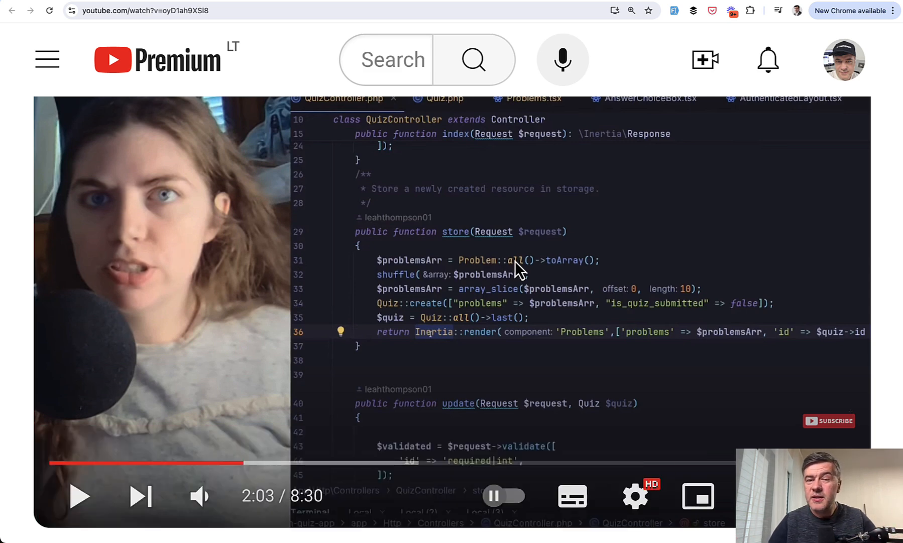
mouse_move(511, 295)
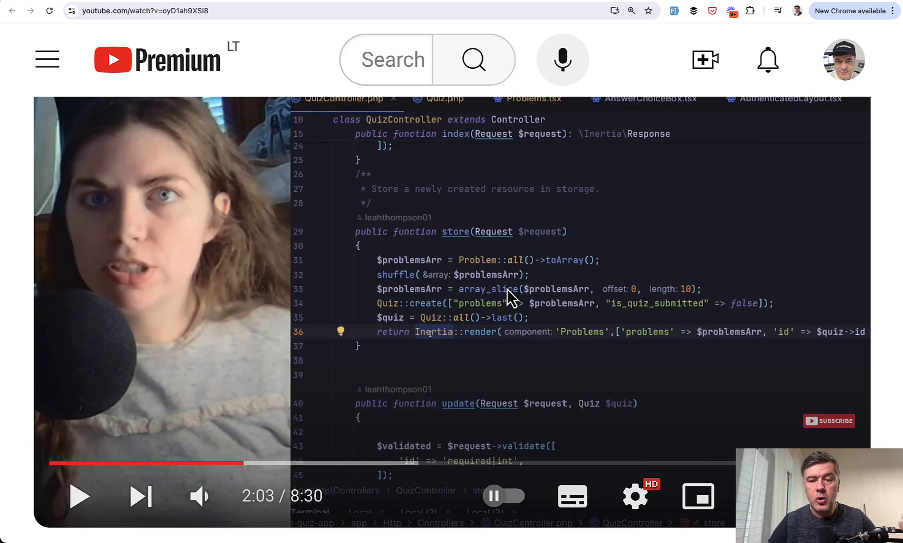
mouse_move(479, 311)
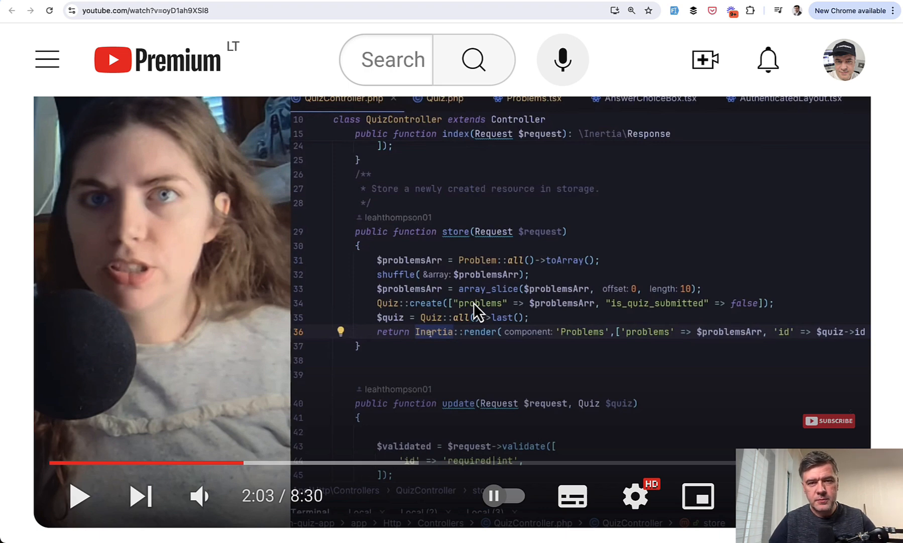
mouse_move(535, 257)
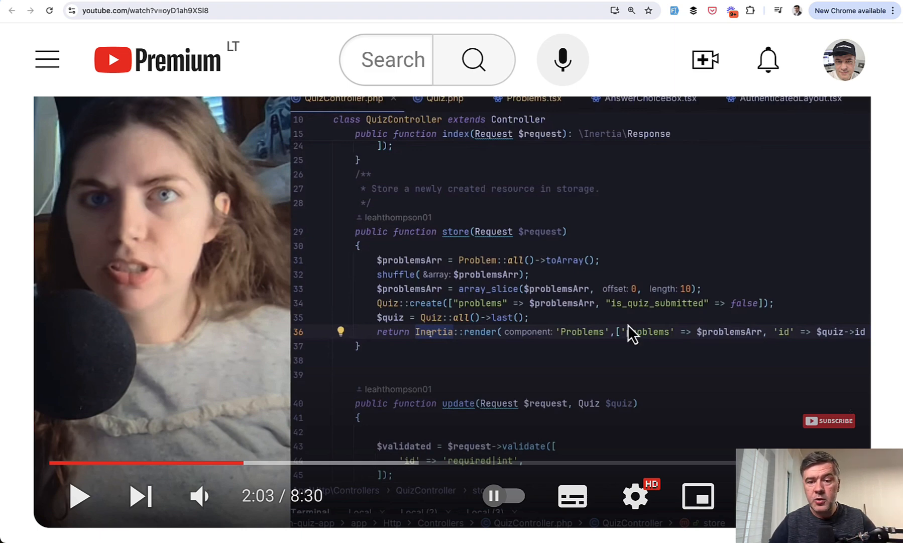
mouse_move(561, 323)
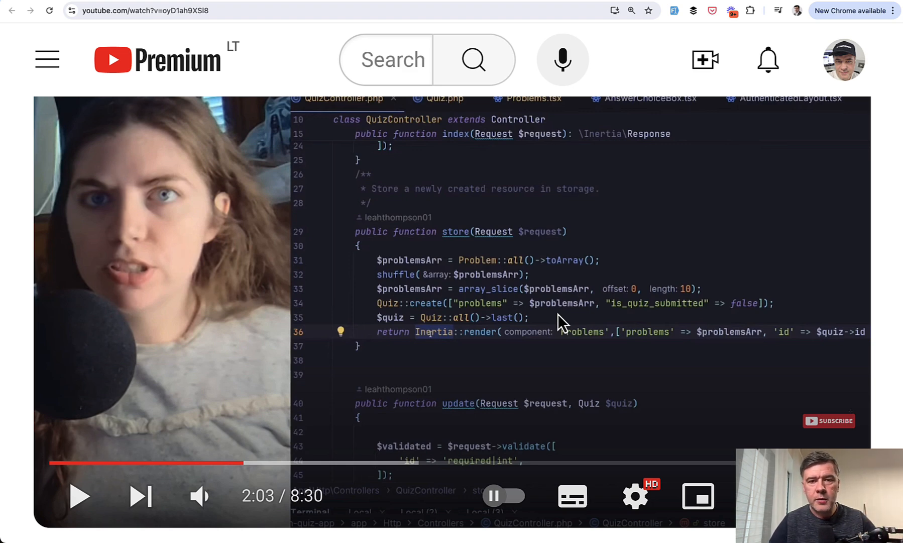
mouse_move(559, 306)
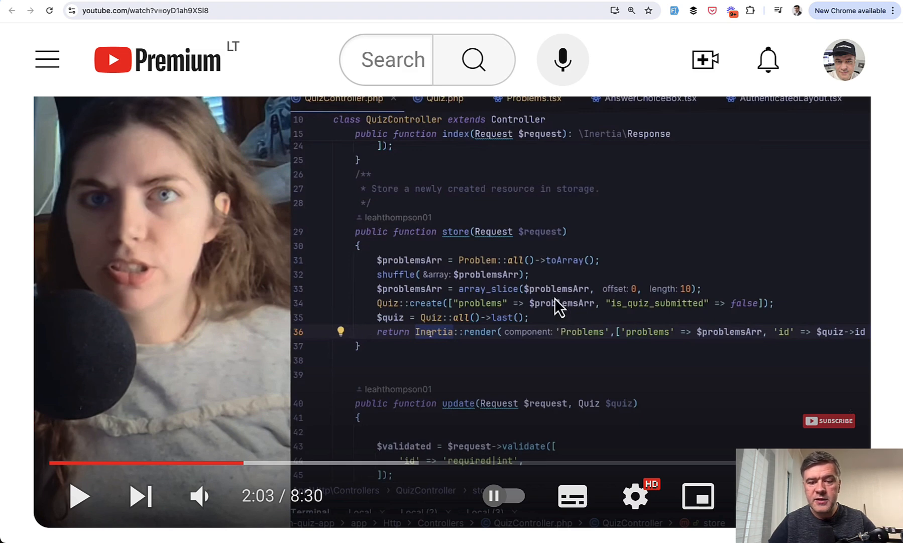
mouse_move(530, 331)
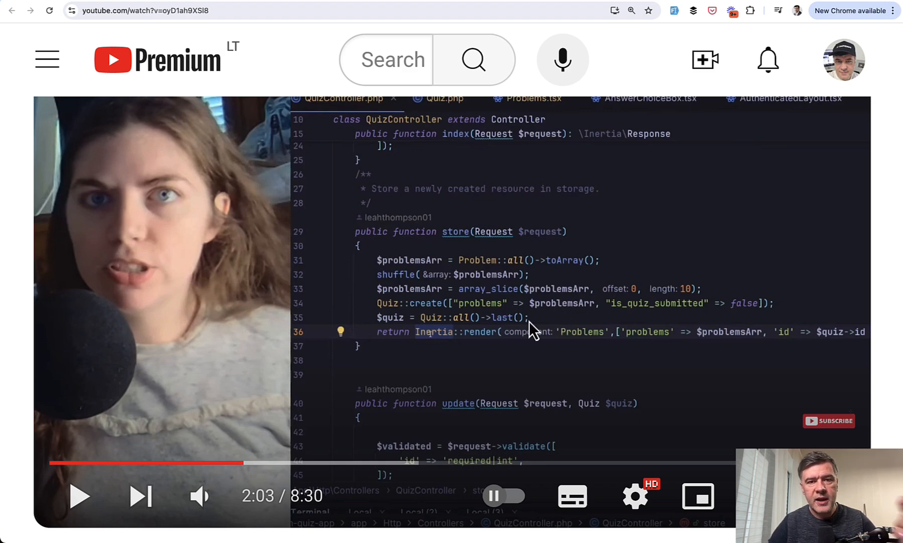
mouse_move(466, 333)
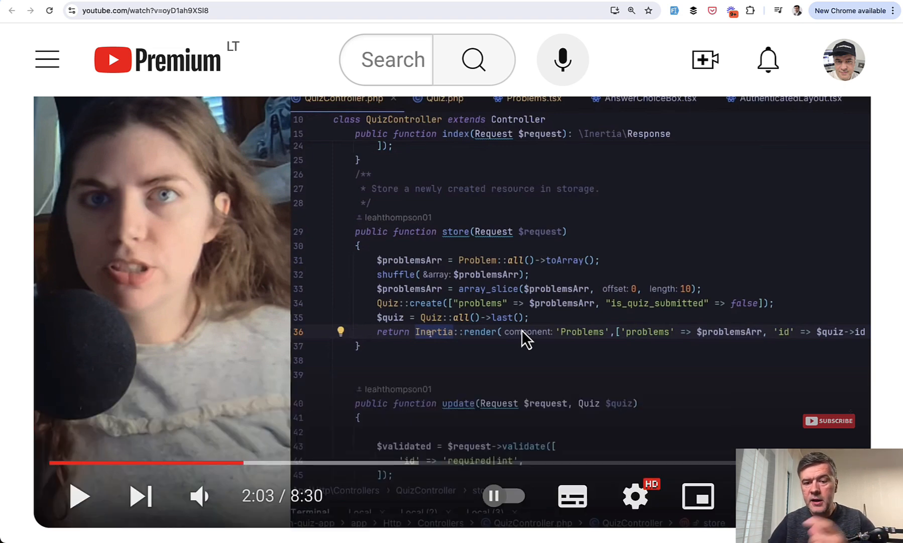
mouse_move(513, 252)
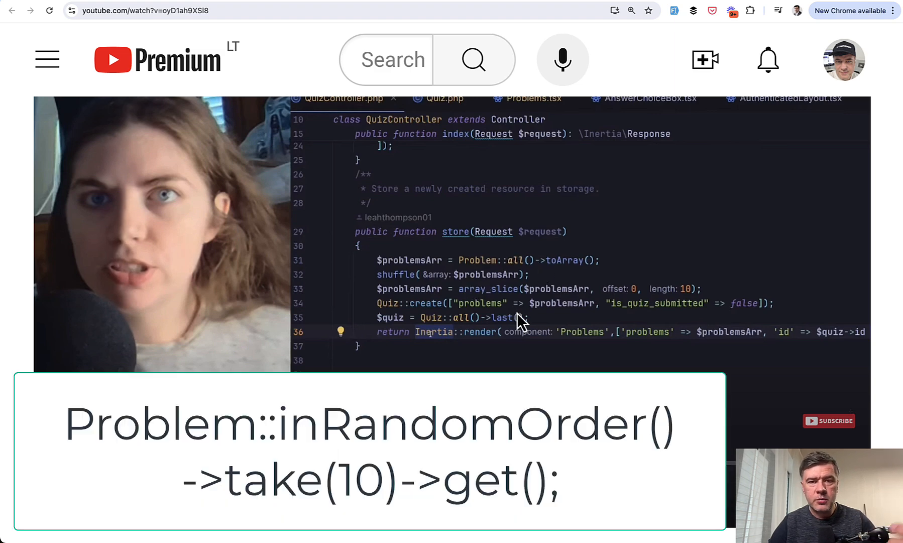
mouse_move(588, 288)
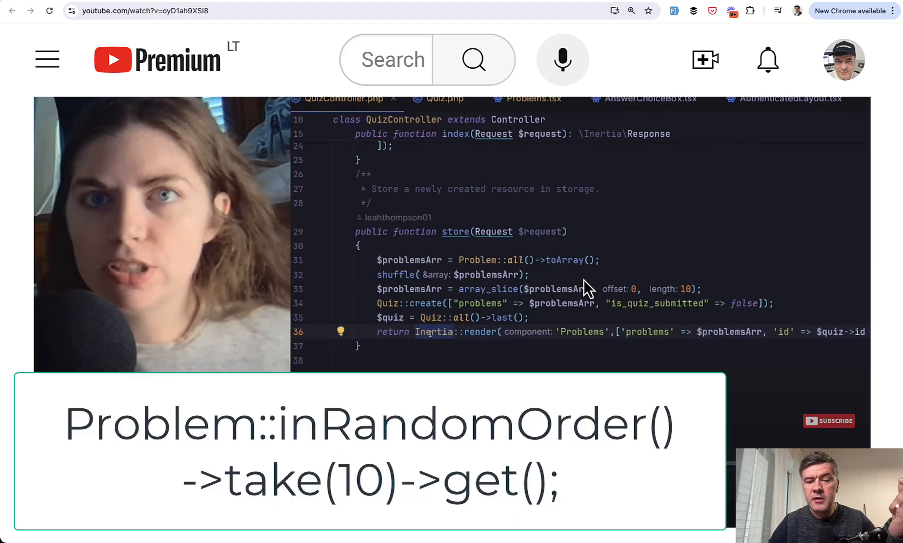
mouse_move(609, 317)
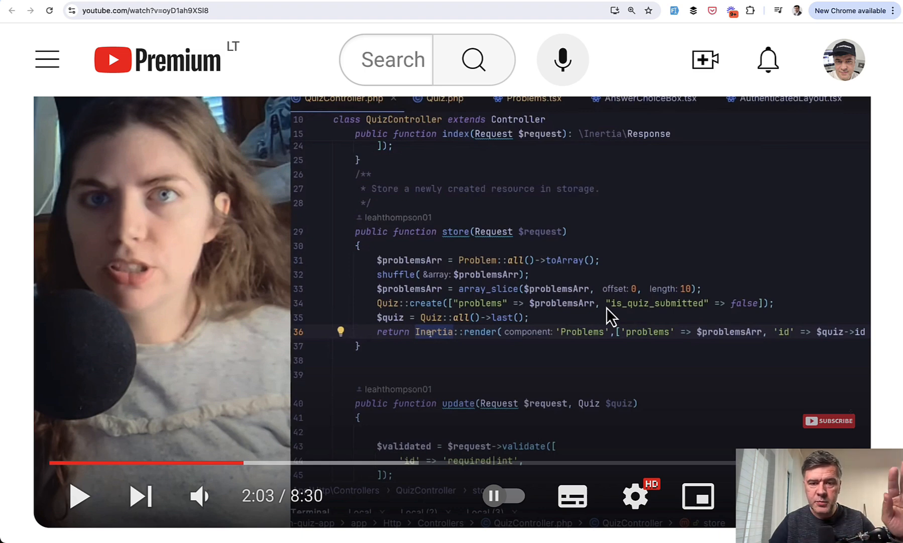
mouse_move(631, 256)
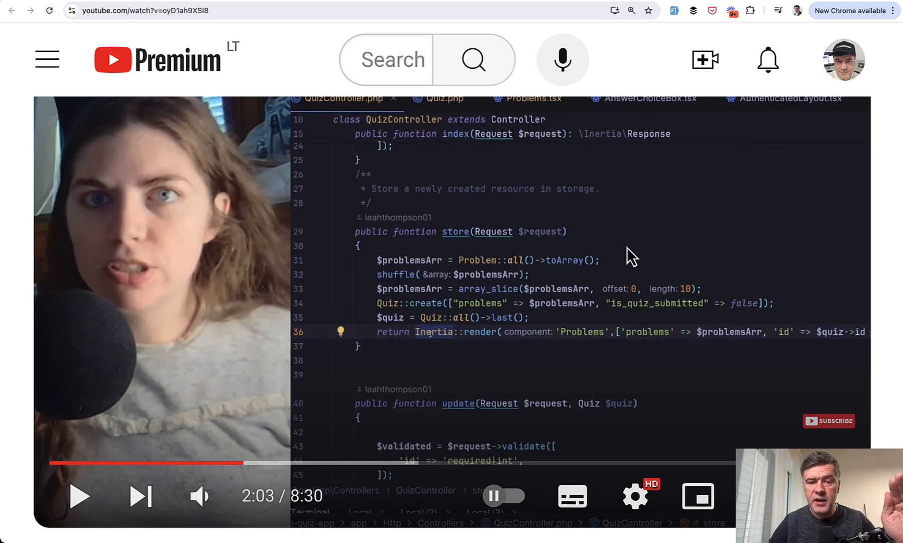
mouse_move(516, 308)
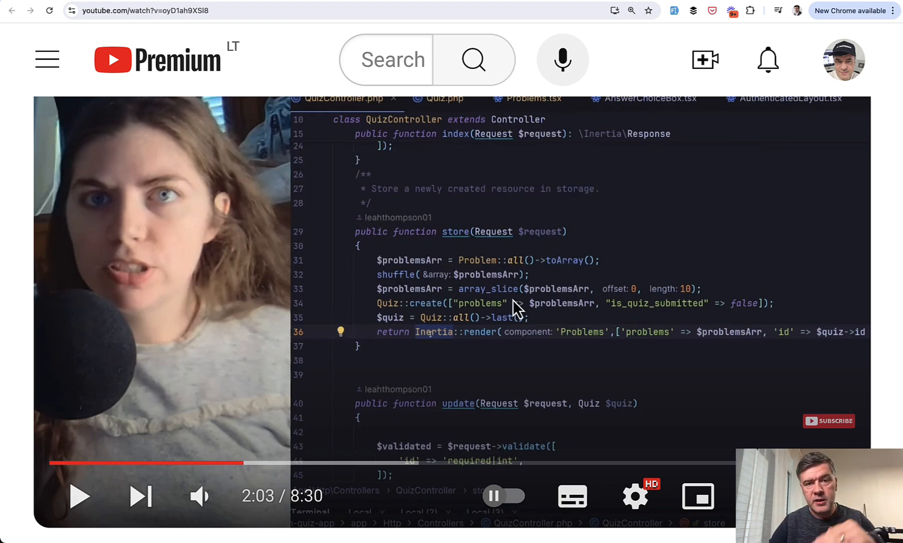
mouse_move(506, 308)
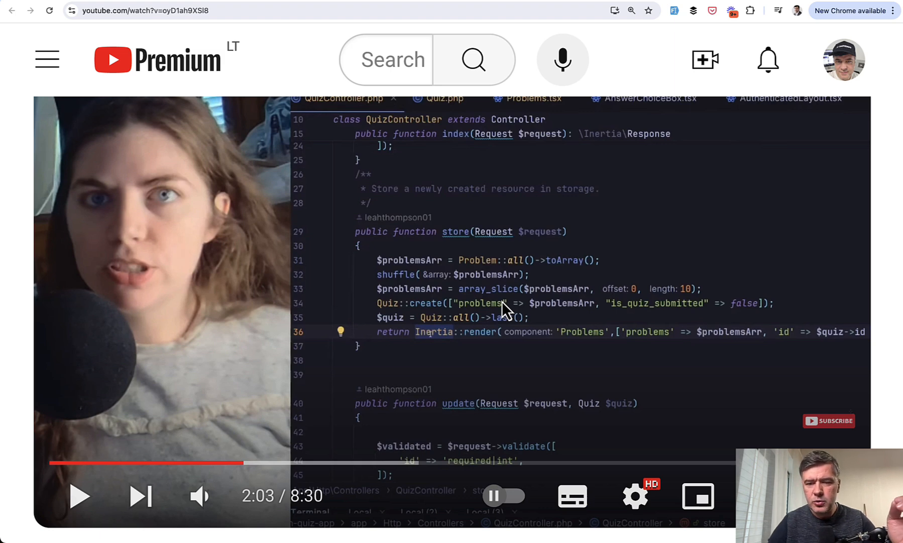
mouse_move(570, 322)
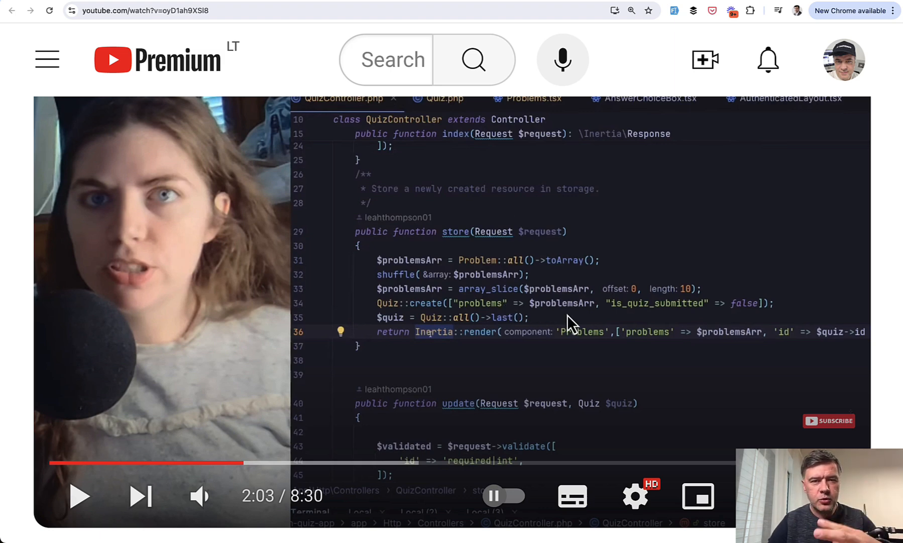
mouse_move(605, 305)
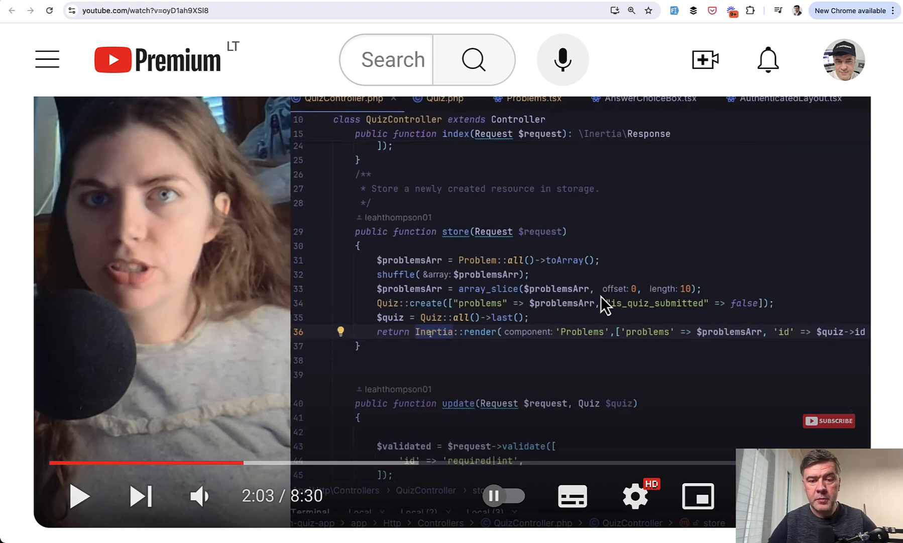
mouse_move(541, 276)
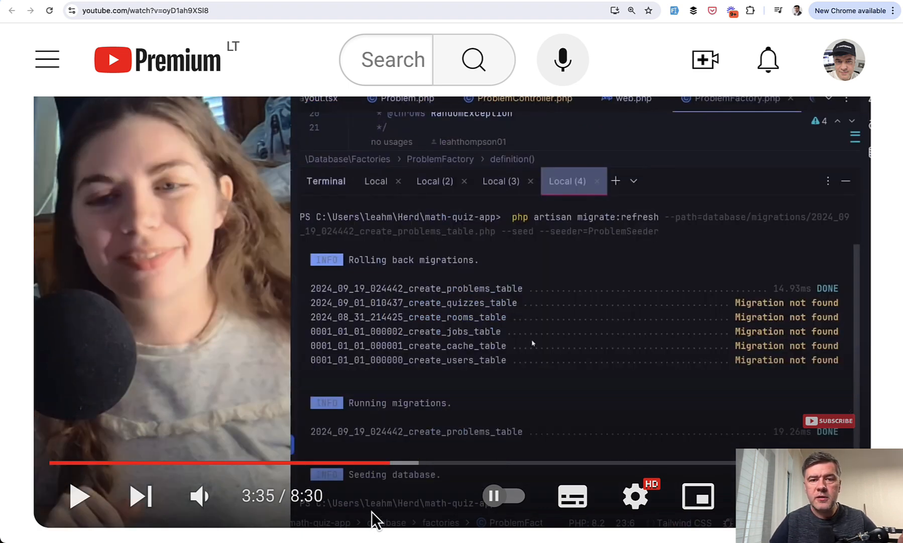
mouse_move(456, 493)
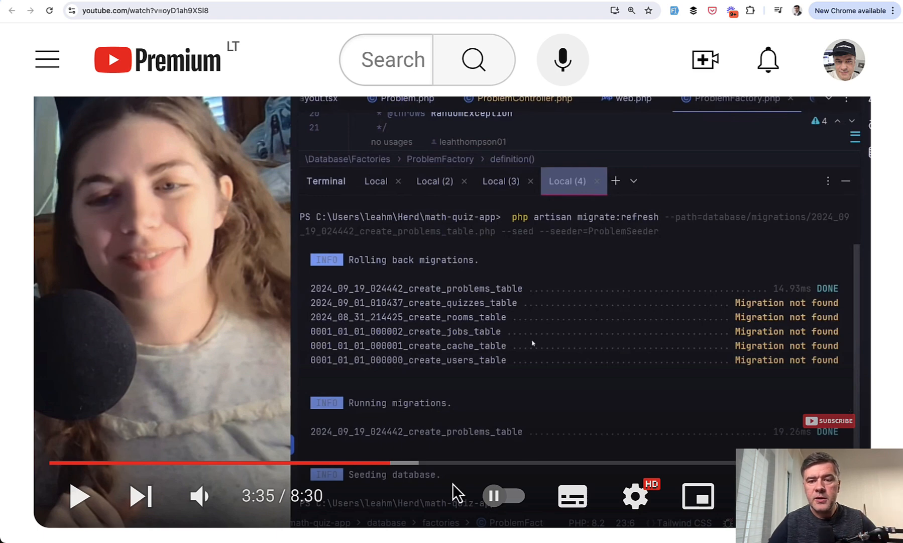
mouse_move(543, 433)
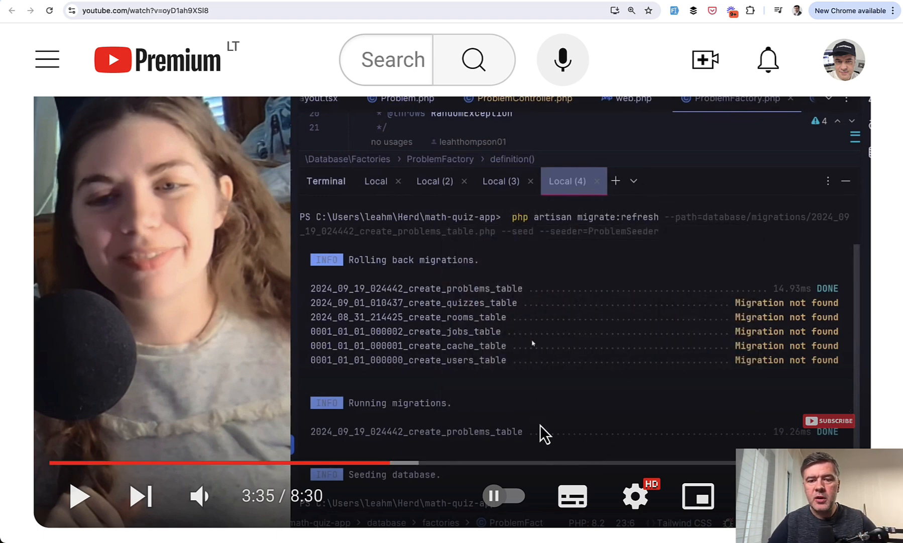
mouse_move(553, 443)
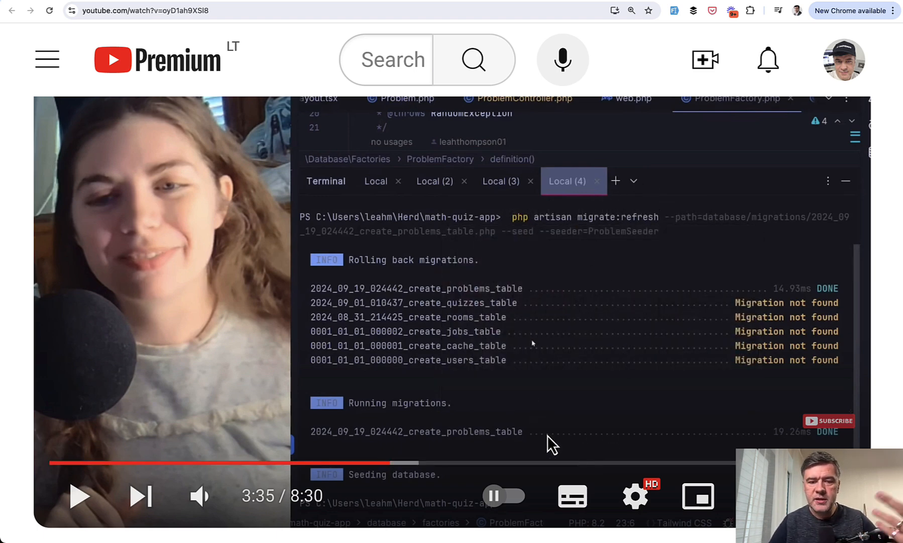
mouse_move(747, 267)
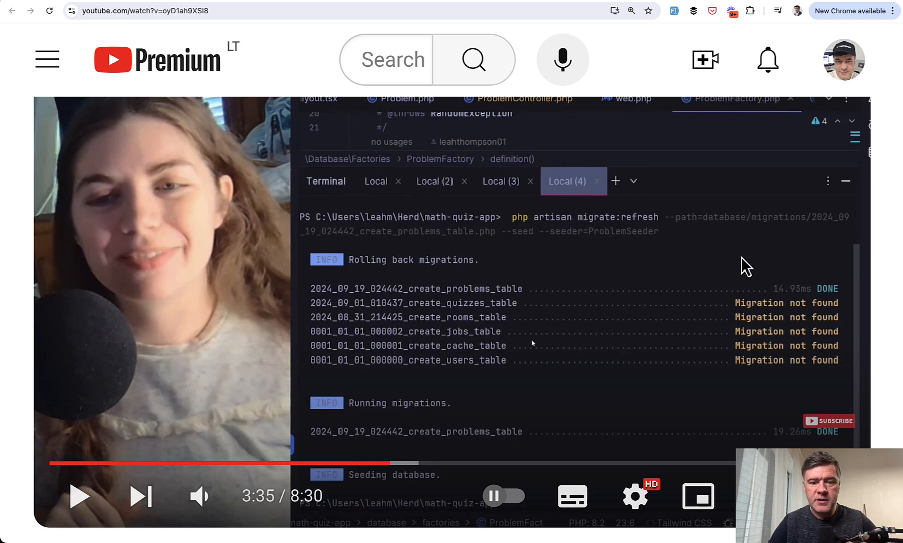
mouse_move(333, 311)
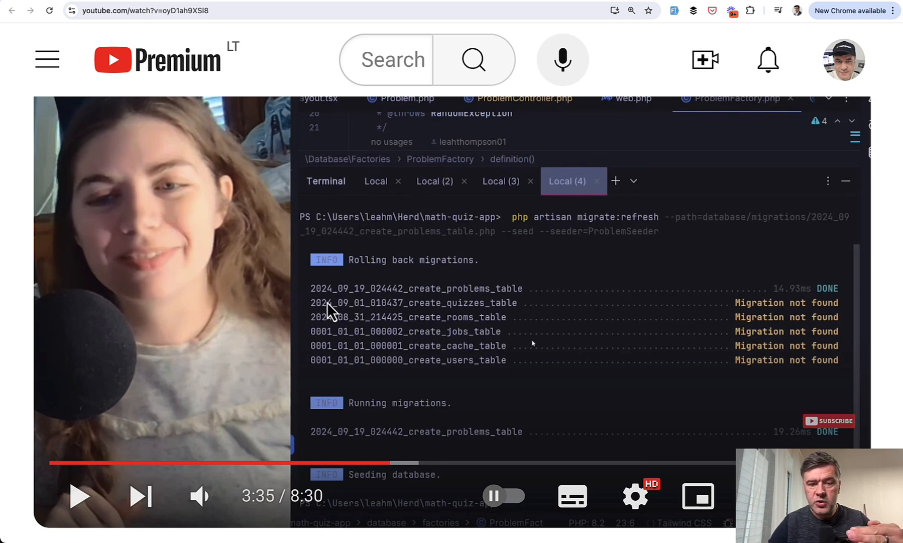
mouse_move(400, 322)
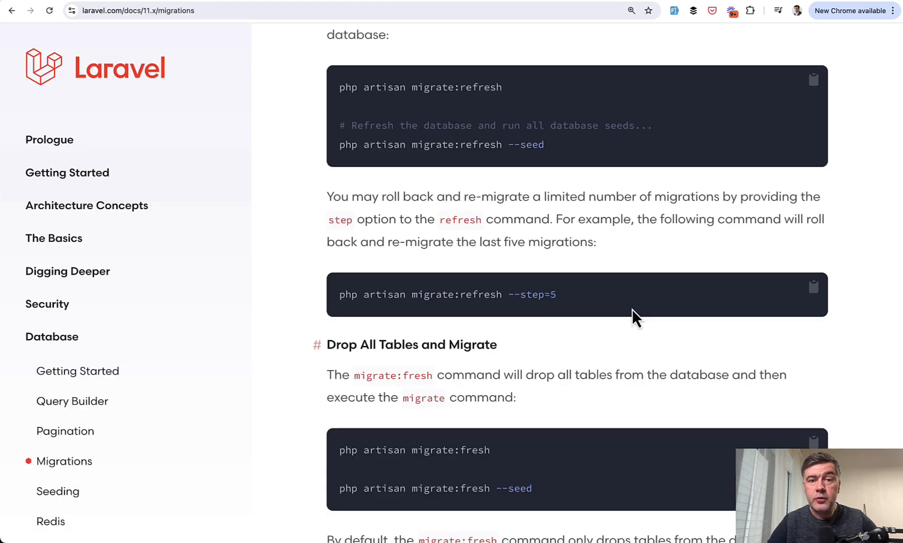
scroll("down", 3)
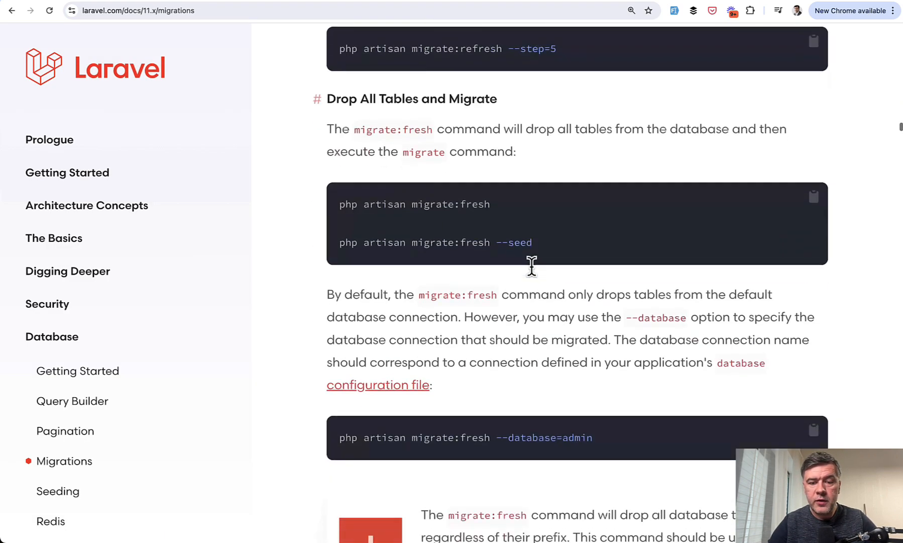
scroll("down", 3)
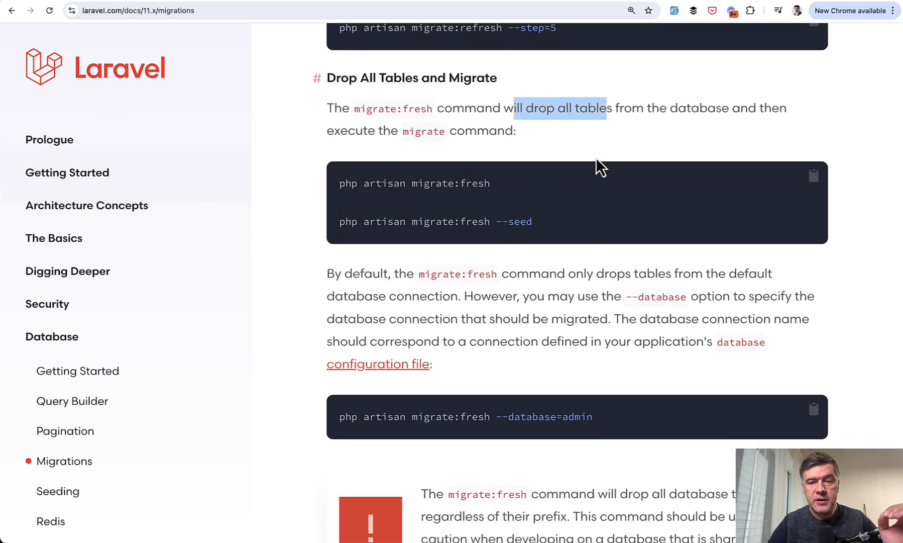
scroll("up", 3)
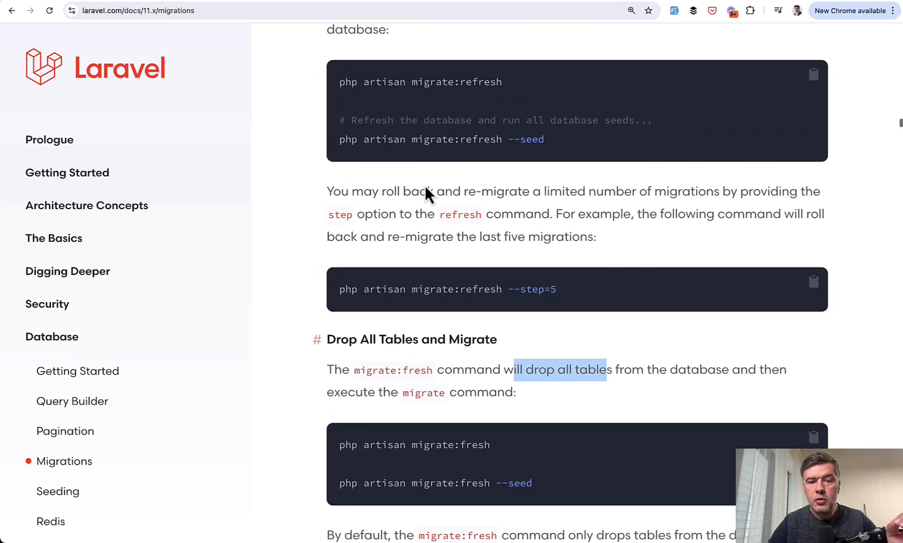
scroll("up", 3)
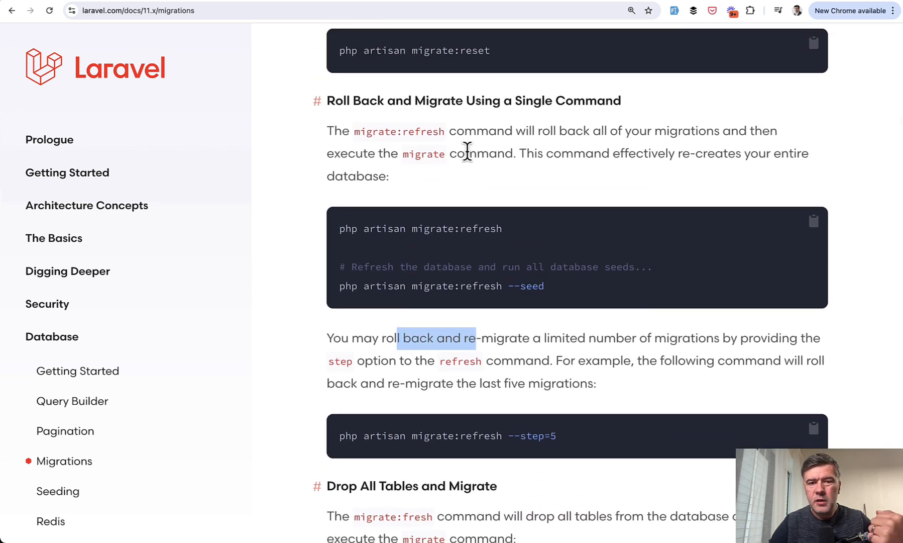
scroll("up", 3)
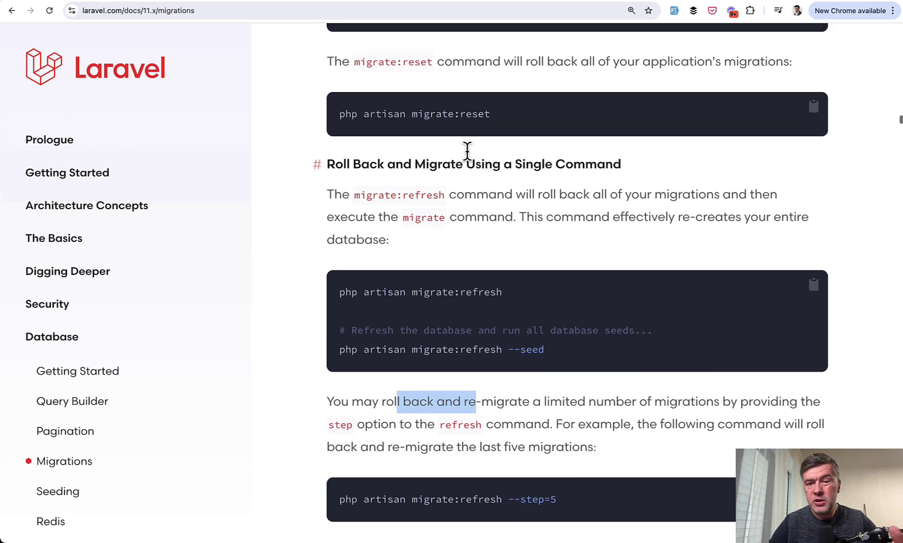
mouse_move(469, 162)
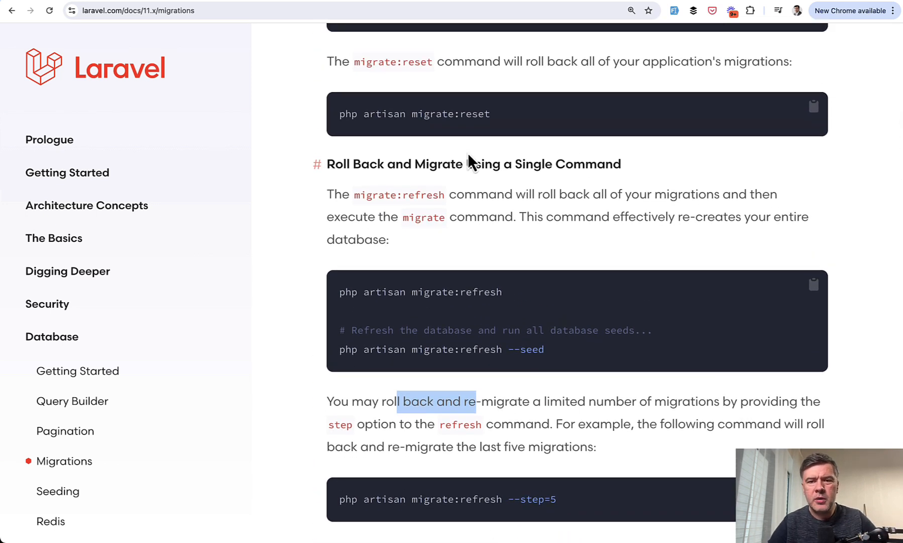